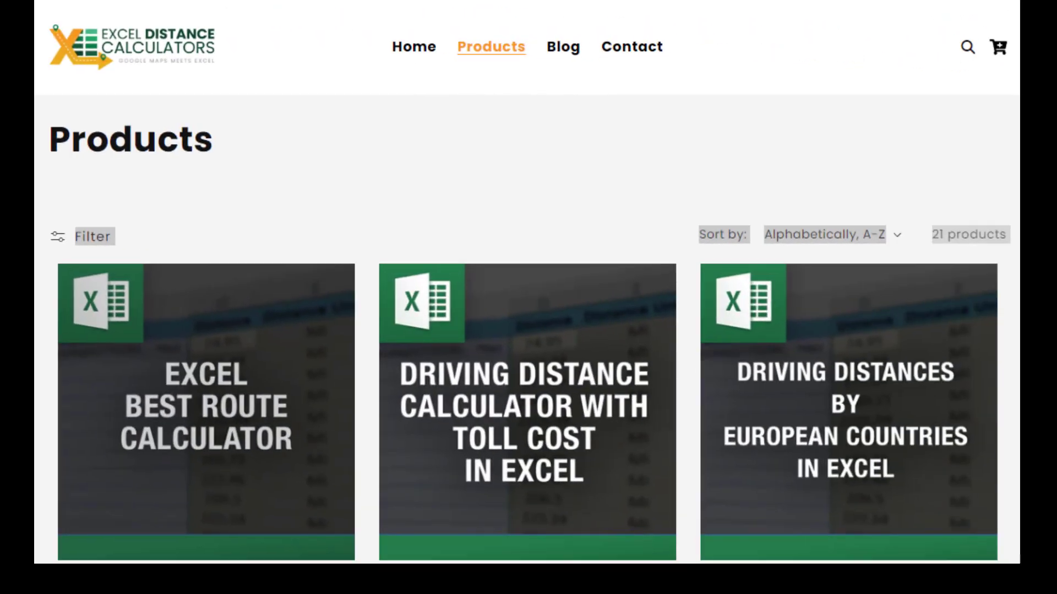
- Select the column B addresses and confirm the Maps API key on the Settings sheet before returning to Data
{"action": "scroll", "scroll_direction": "down", "scroll_amount": 3}
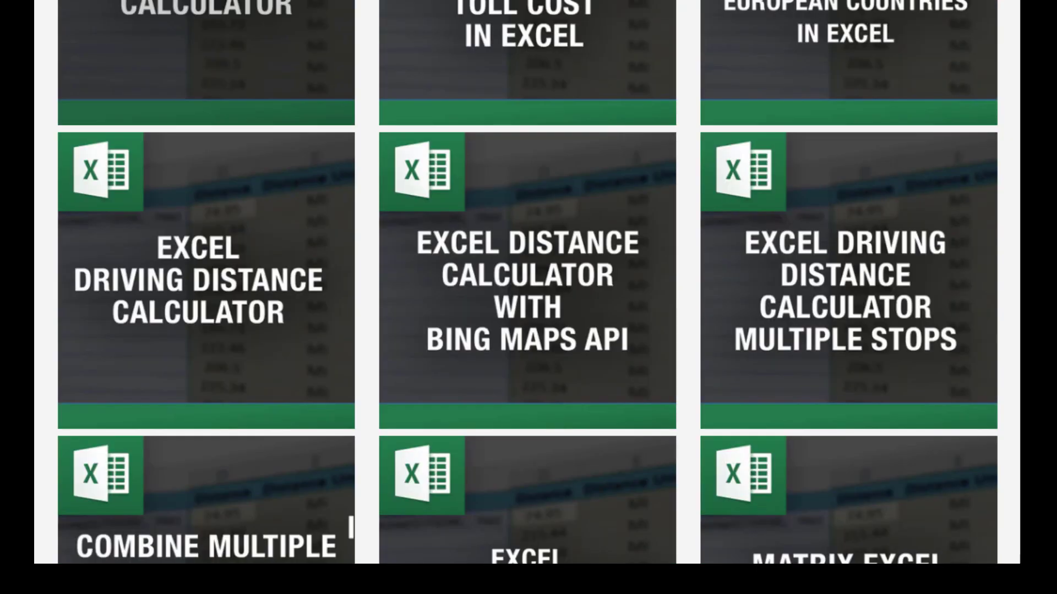
{"action": "scroll", "scroll_direction": "down", "scroll_amount": 3}
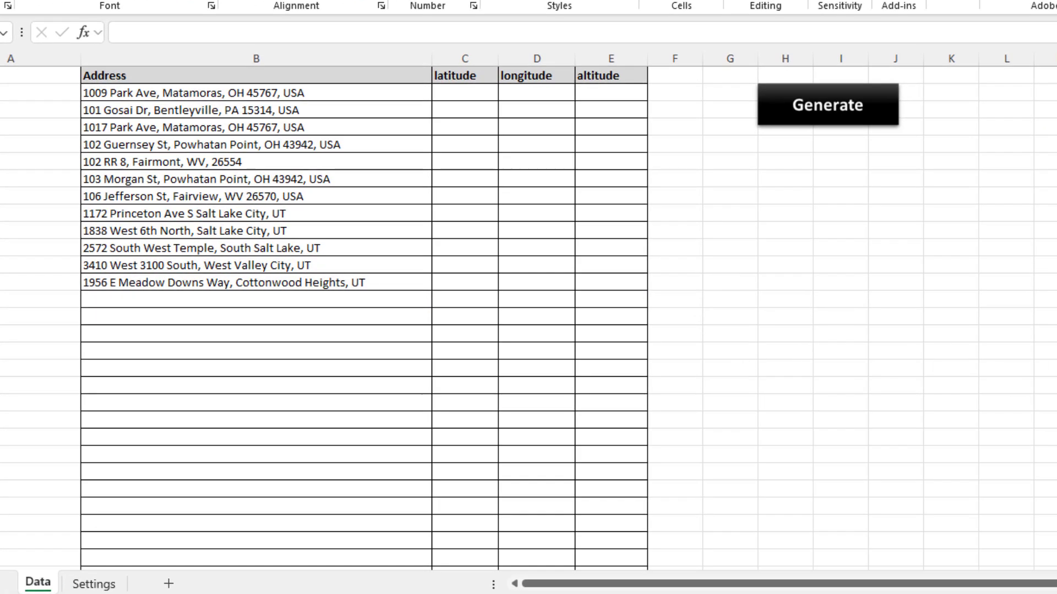
{"action": "left_click", "coordinate": [256, 58]}
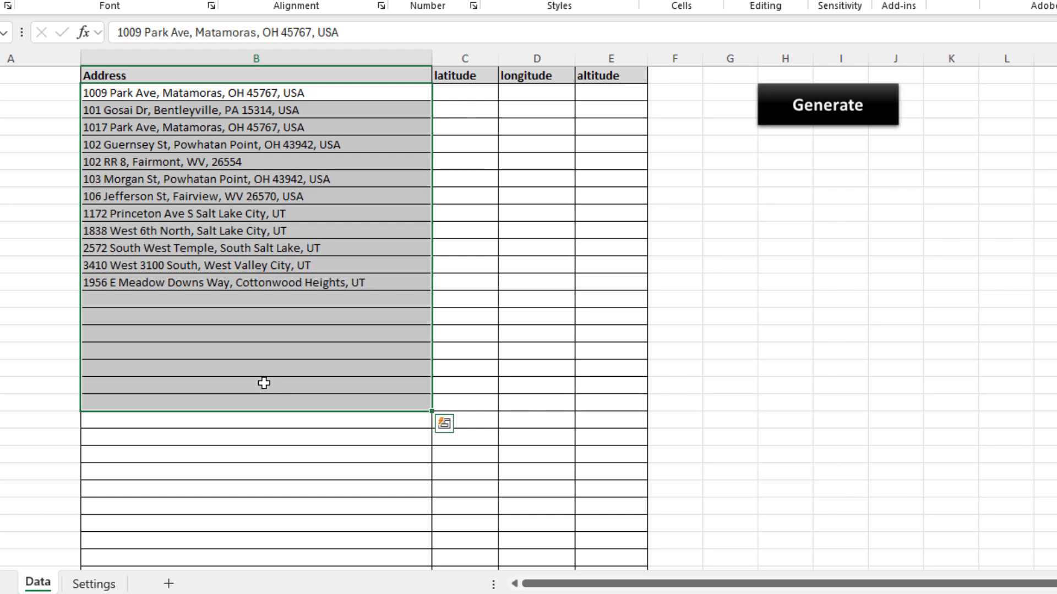
{"action": "mouse_move", "coordinate": [250, 380]}
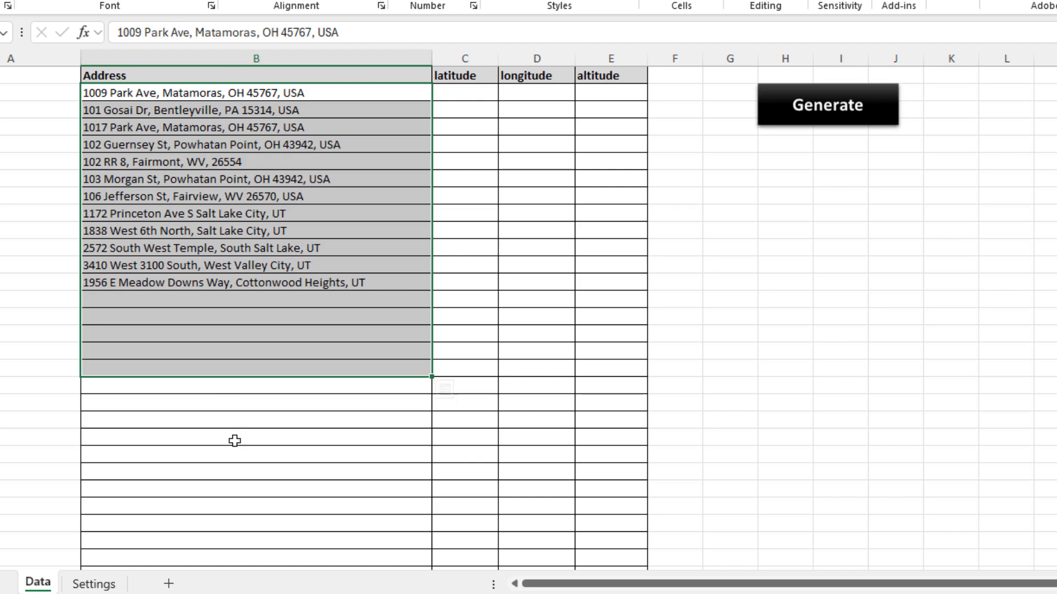
{"action": "mouse_move", "coordinate": [196, 242]}
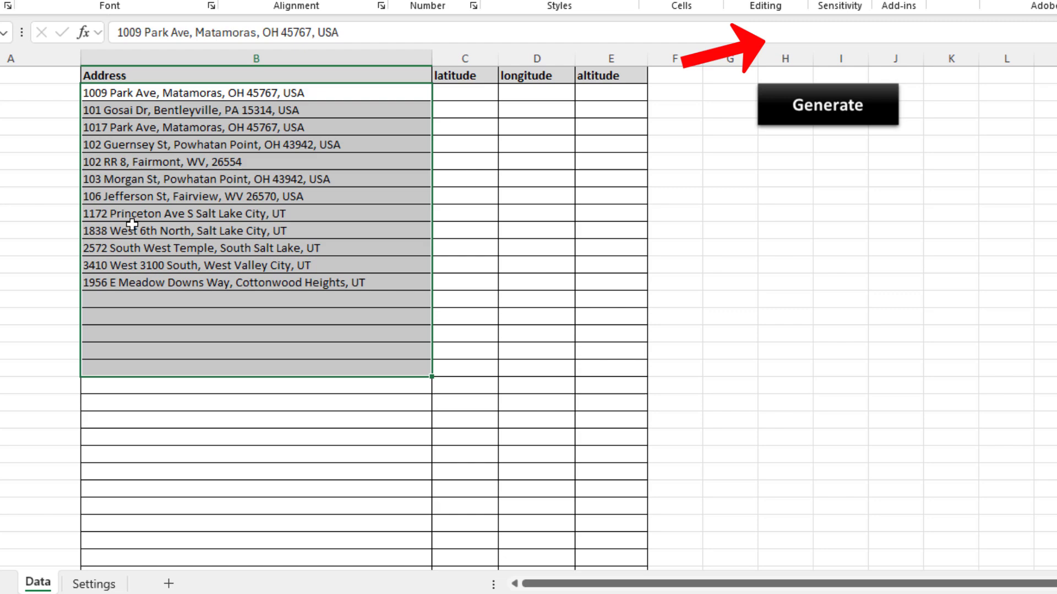
{"action": "mouse_move", "coordinate": [133, 547]}
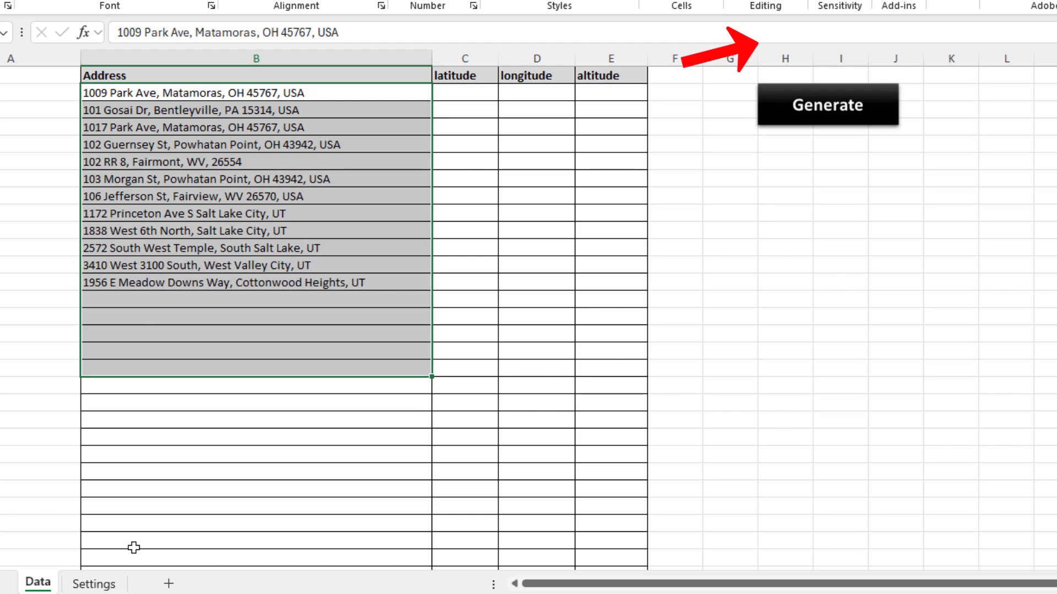
{"action": "left_click", "coordinate": [93, 583]}
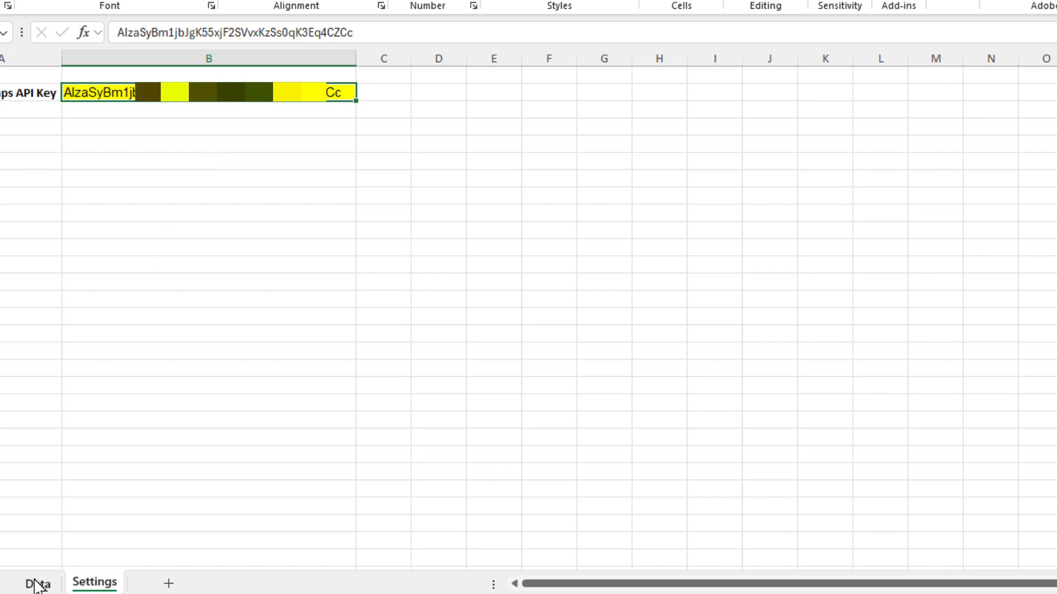
{"action": "left_click", "coordinate": [37, 584]}
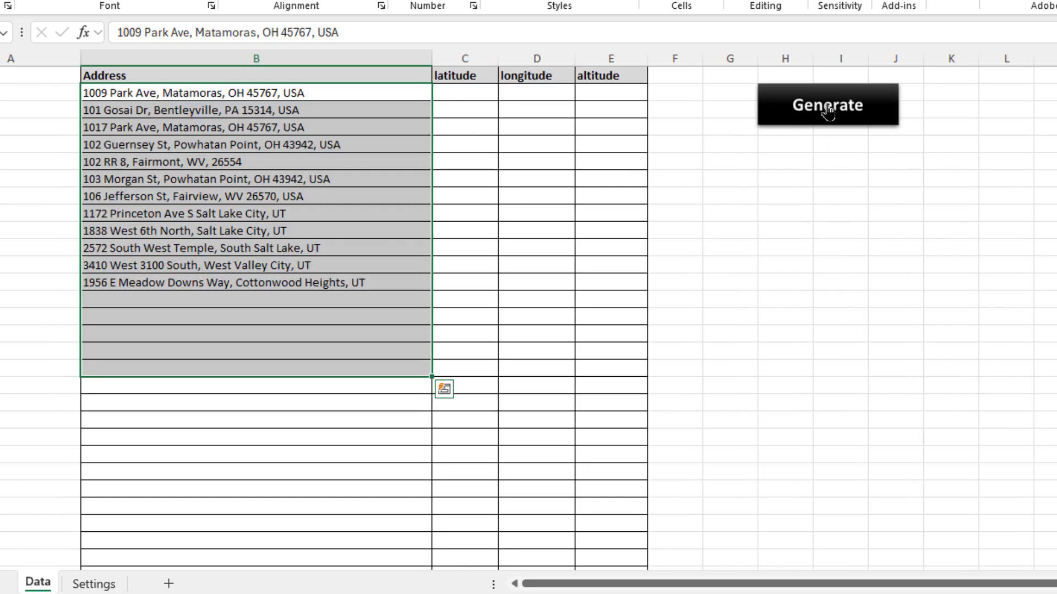
- Run Generate to populate latitude, longitude and altitude for all twelve addresses
{"action": "left_click", "coordinate": [826, 105]}
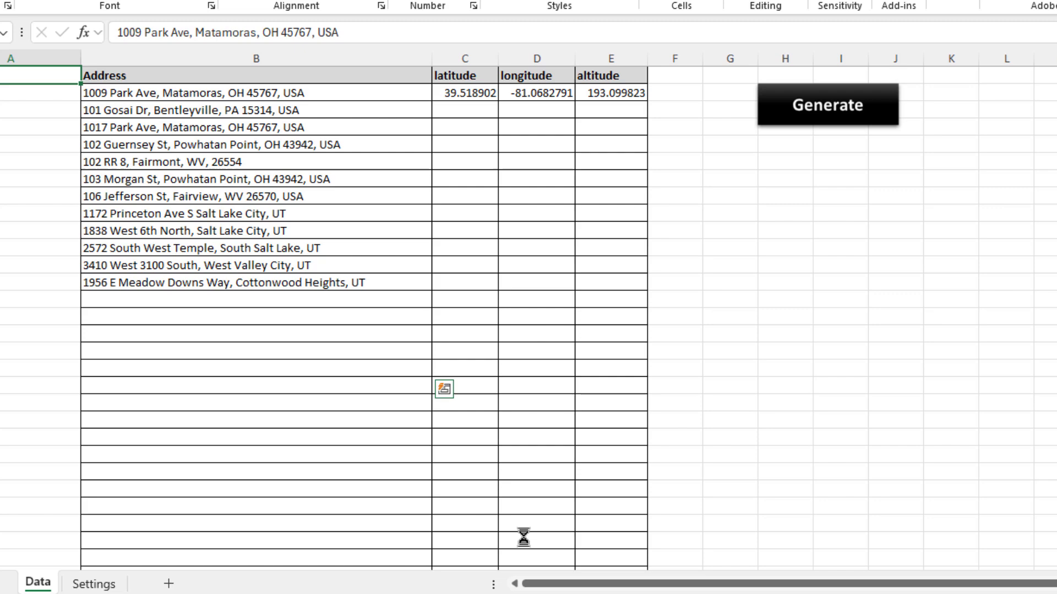
{"action": "left_click", "coordinate": [827, 105]}
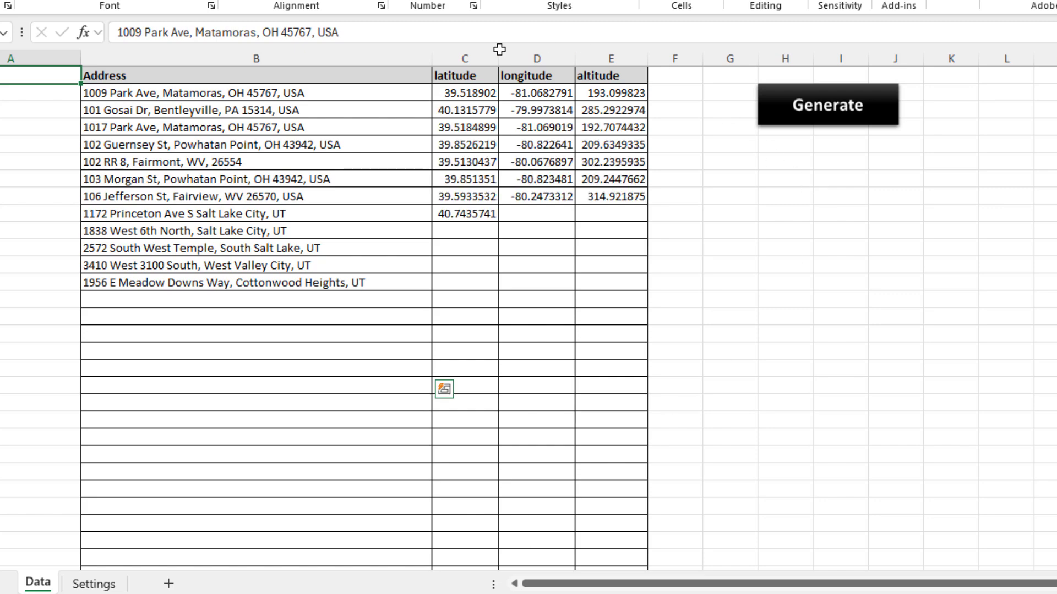
{"action": "left_click", "coordinate": [827, 104]}
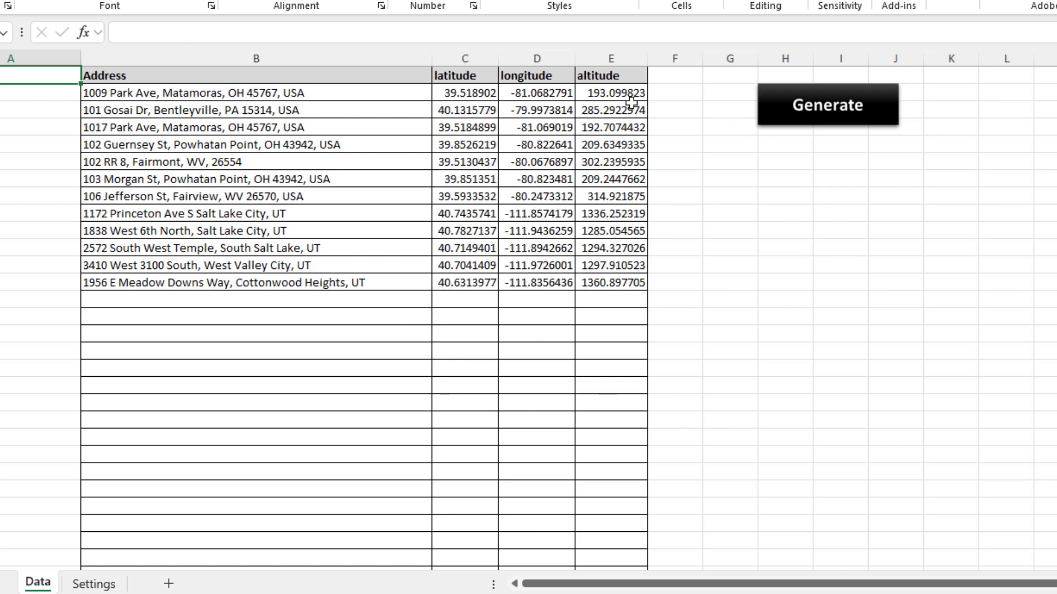
{"action": "mouse_move", "coordinate": [273, 213]}
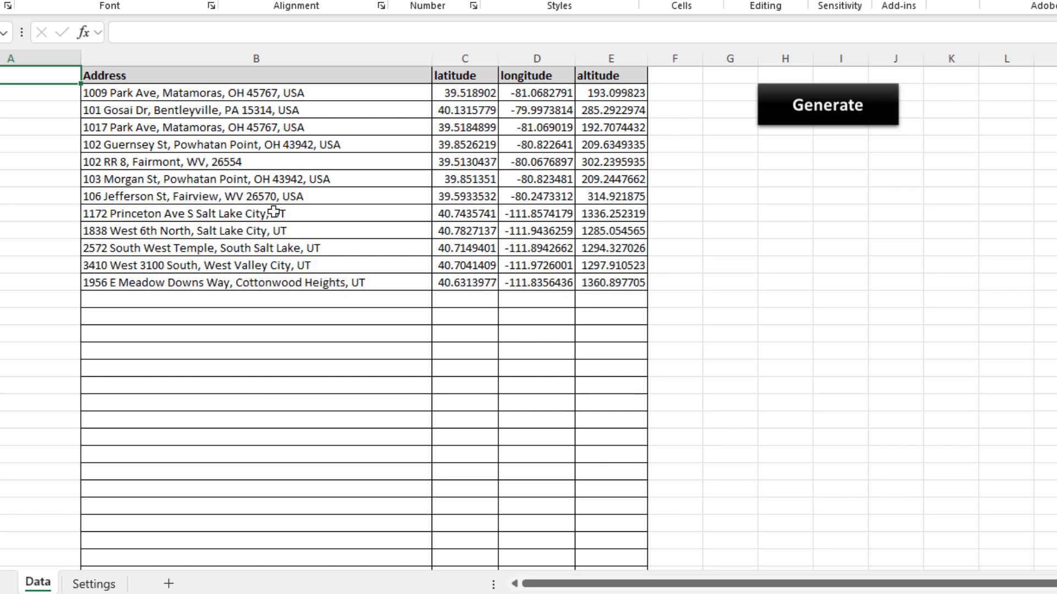
{"action": "mouse_move", "coordinate": [222, 118]}
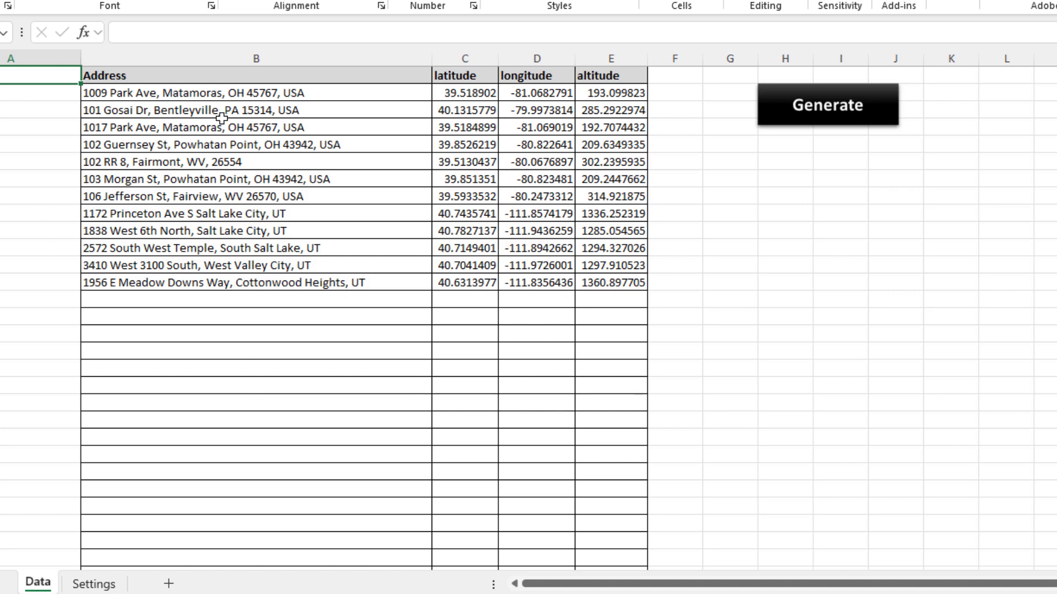
{"action": "mouse_move", "coordinate": [231, 334]}
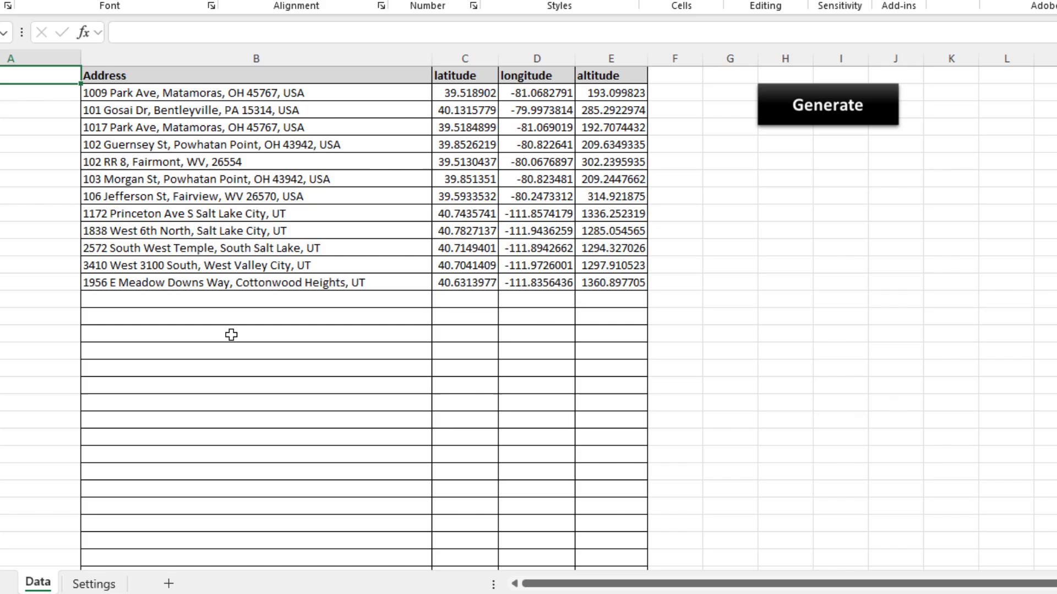
{"action": "mouse_move", "coordinate": [367, 297]}
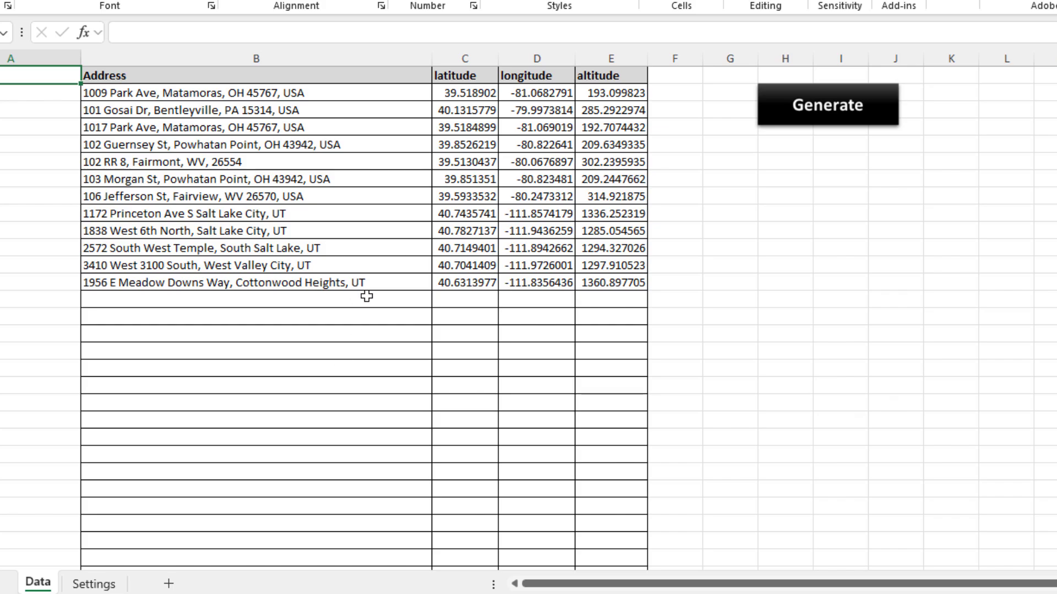